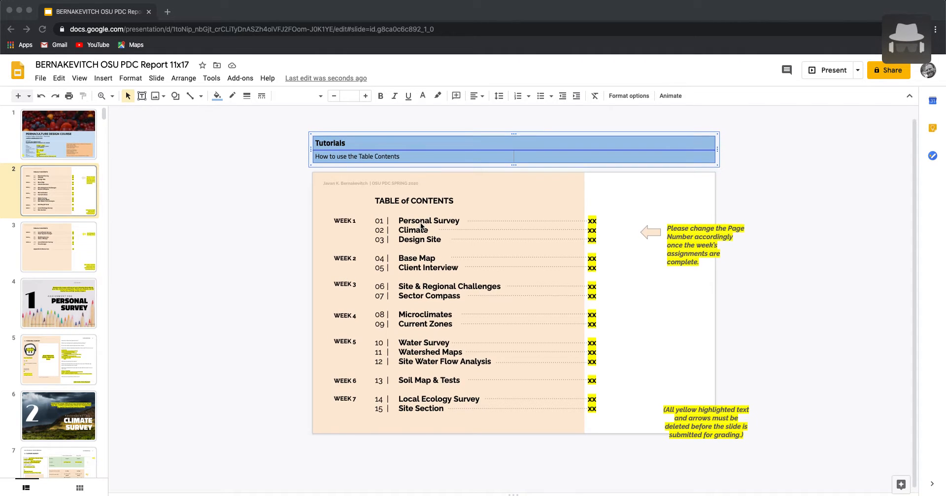
Replace the xx beside Personal Survey with page number 04.
scroll(down, 3)
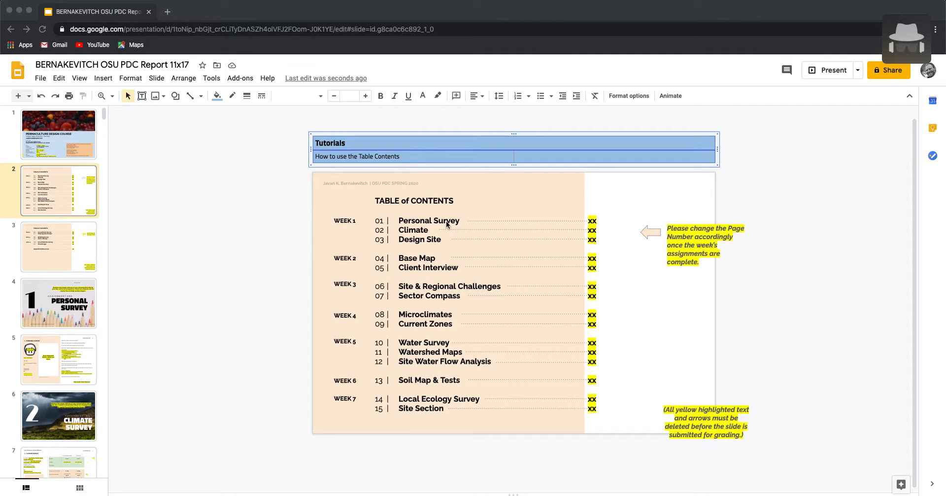
mouse_move(136, 145)
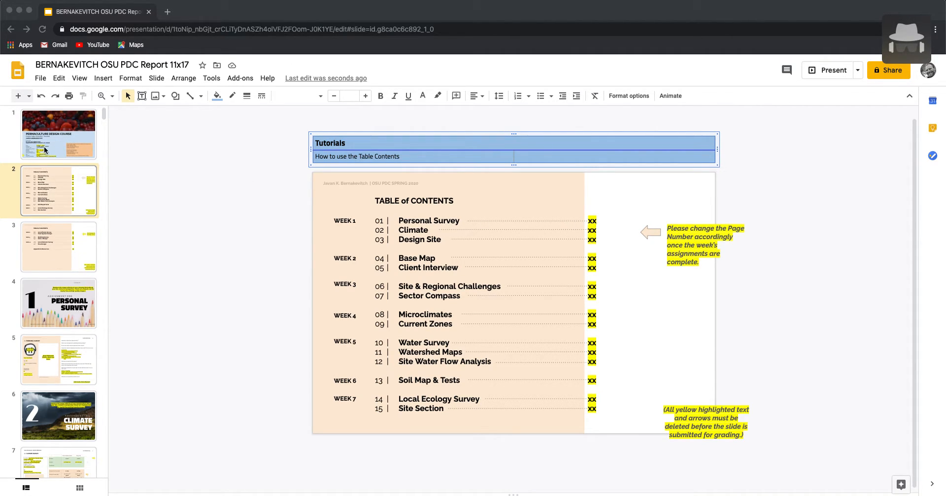
mouse_move(94, 199)
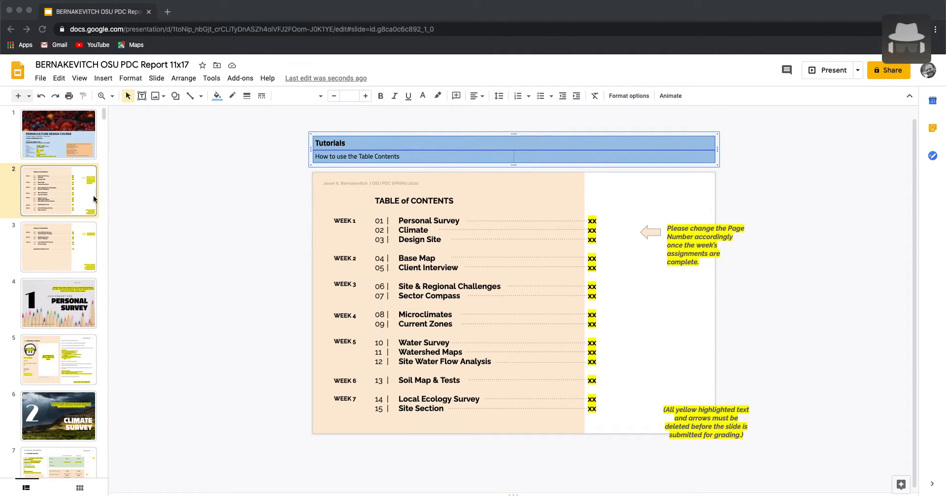
mouse_move(48, 307)
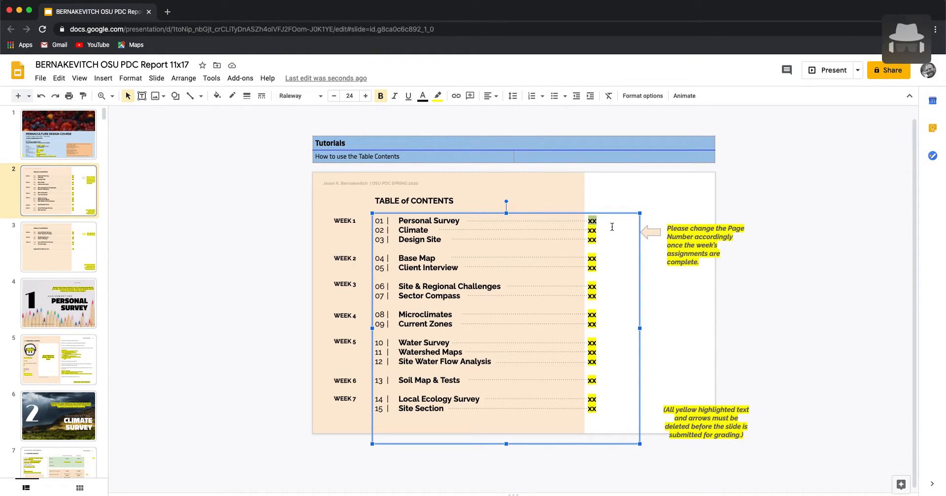
text(04)
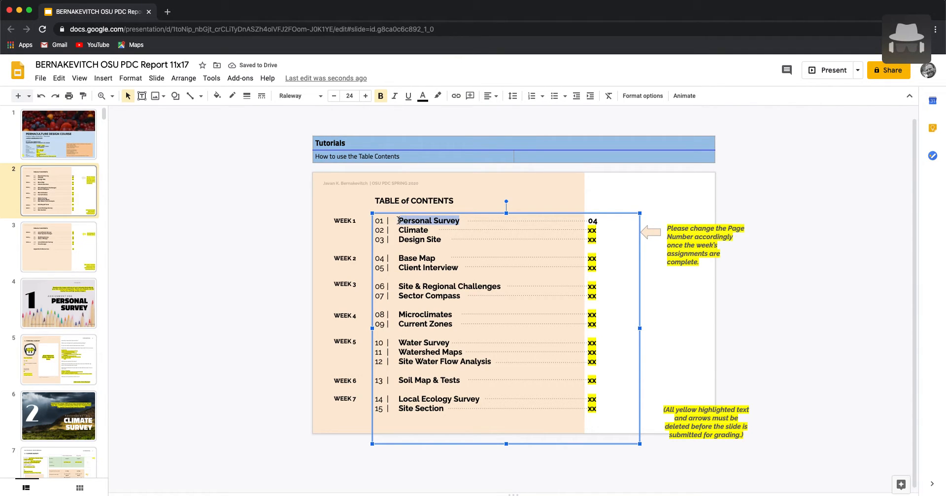
Open the link editor for the Personal Survey title from its right-click menu.
right_click(425, 221)
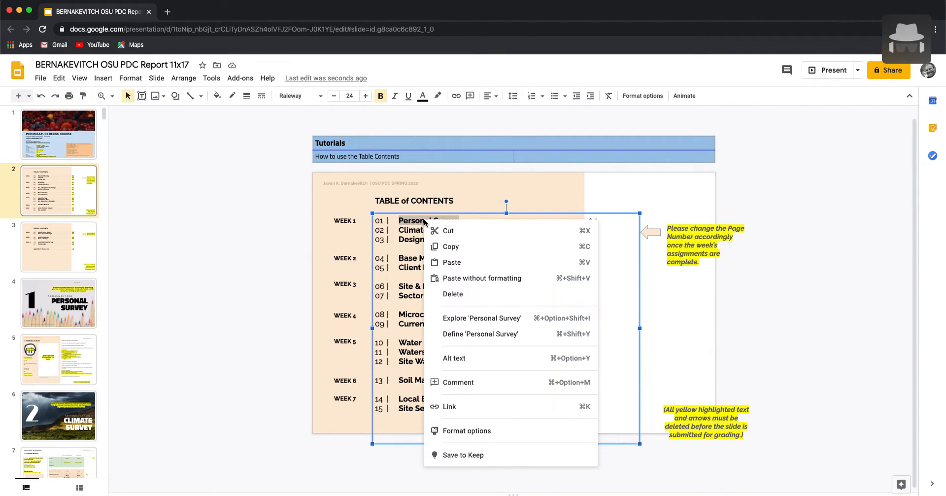
mouse_move(452, 412)
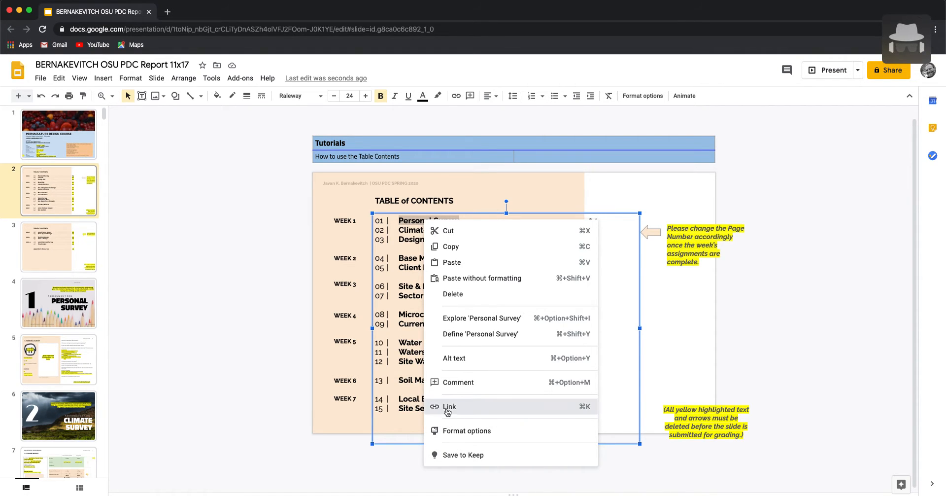
click(449, 407)
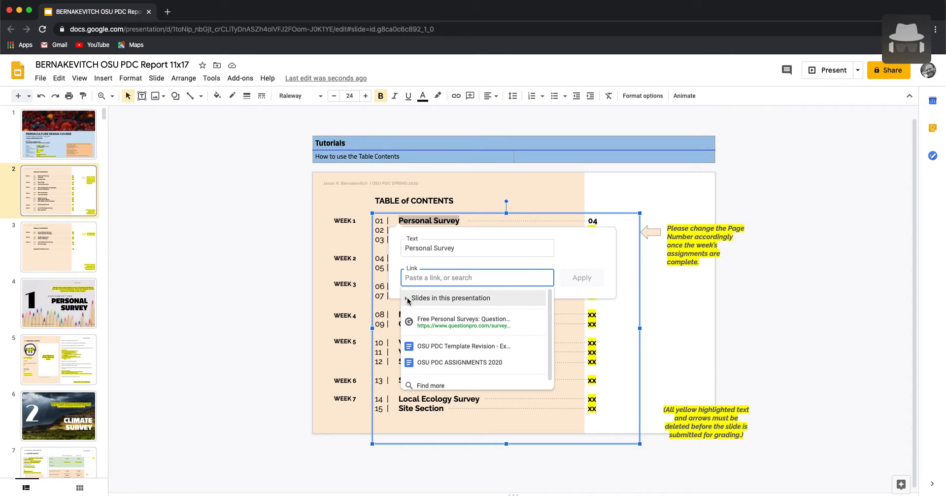
Choose Slide 4: PERSONAL SURVEY from this presentation's slides as the link target.
click(451, 298)
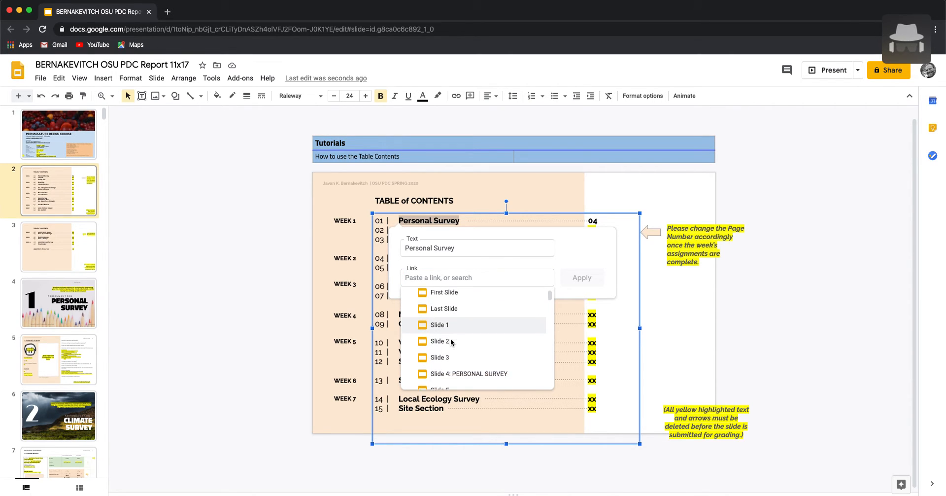
scroll(down, 3)
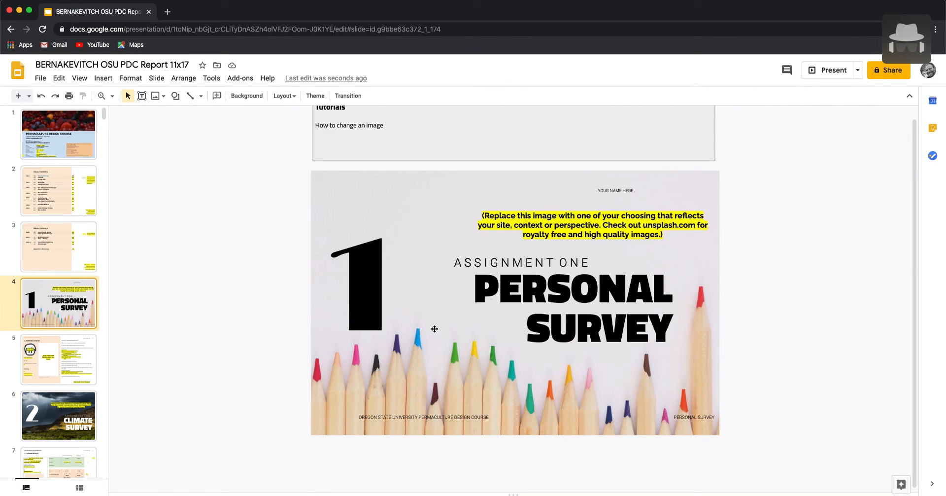
mouse_move(143, 256)
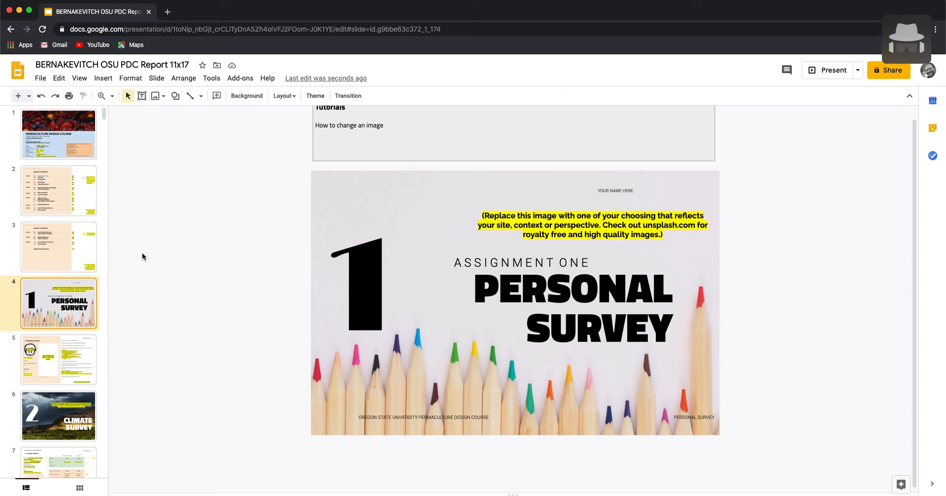
Select the slide 2 thumbnail to view the table of contents again.
click(58, 191)
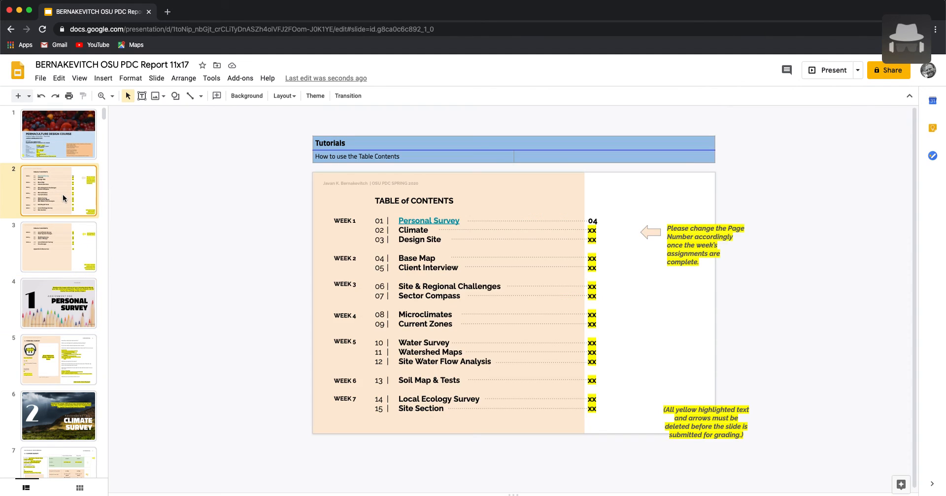